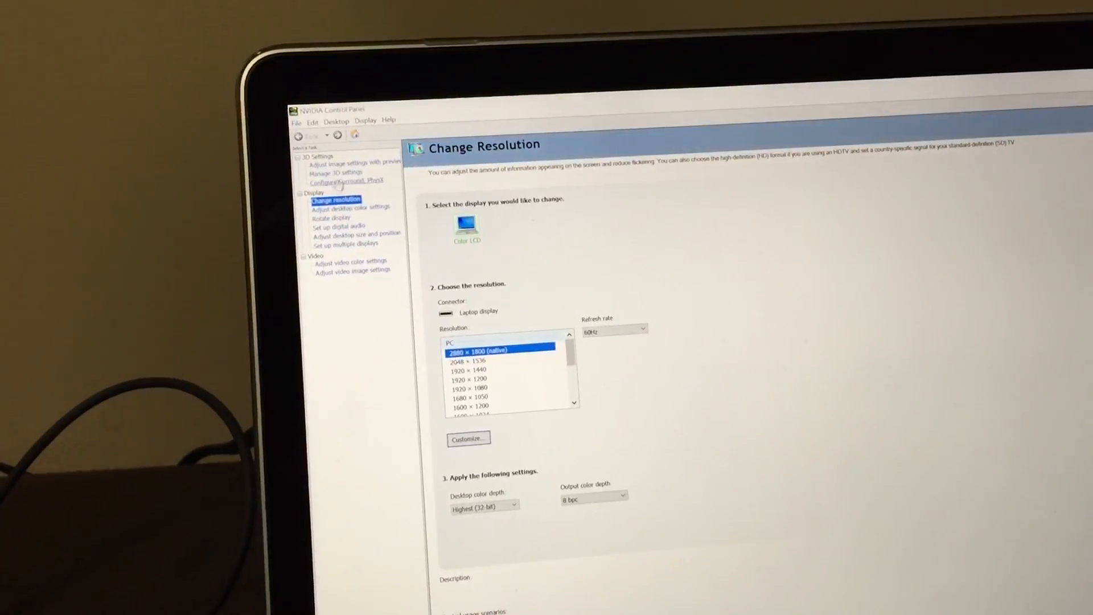
Open 'Configure Surround, PhysX' under 3D Settings, showing PhysX on the GeForce GT 750M
click(343, 181)
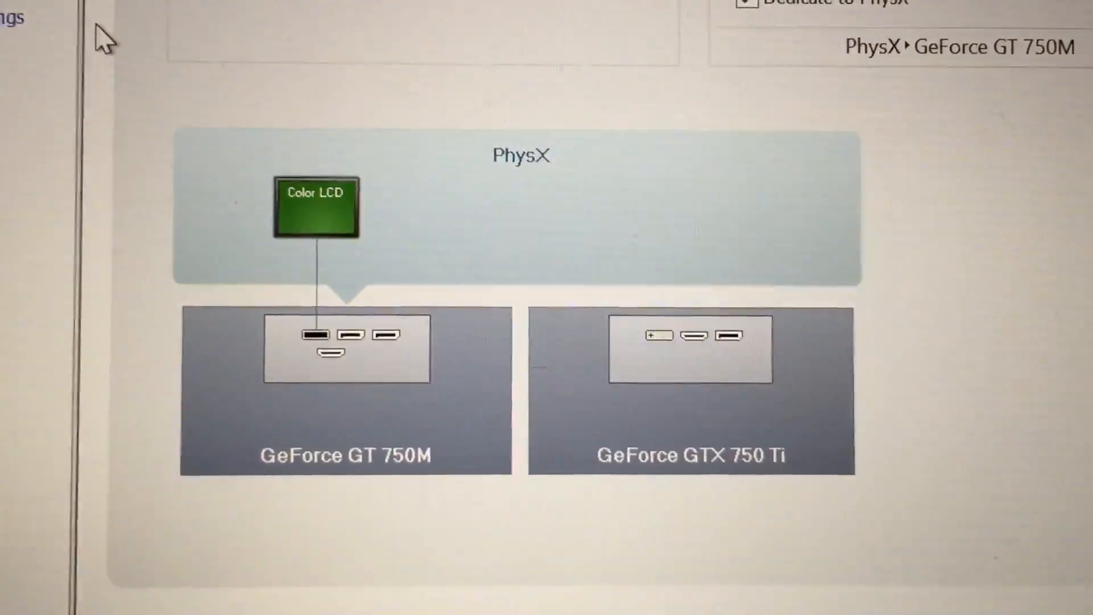